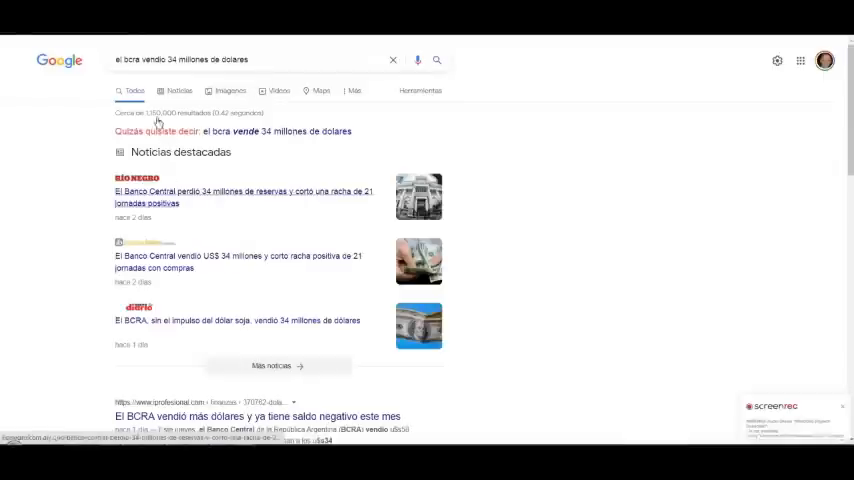
Search Google for 'el bcra vendió 34 millones de dolares' news results
{"action": "left_click", "coordinate": [232, 320]}
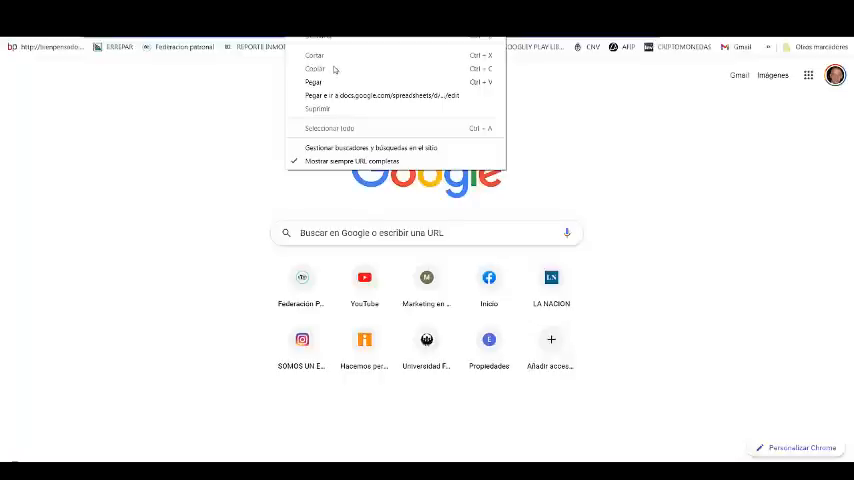
Start a new Chrome tab for the copied docs.google.com Sheets link
{"action": "left_click", "coordinate": [380, 96]}
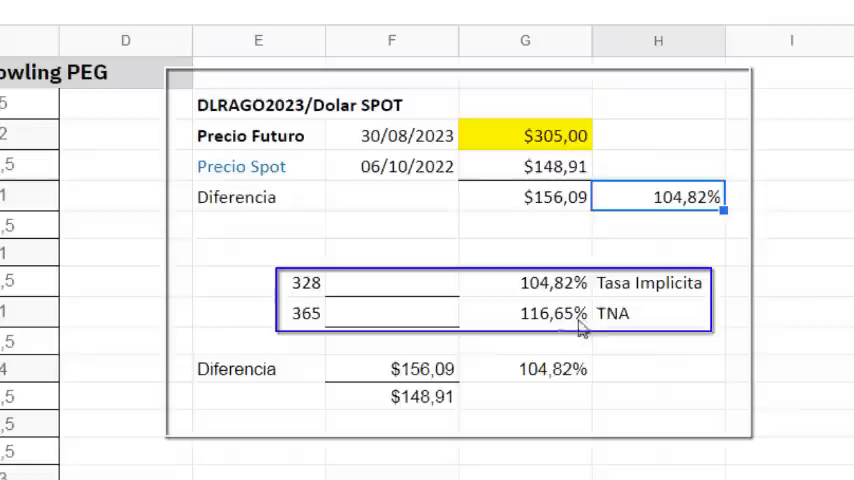
{"action": "mouse_move", "coordinate": [656, 348]}
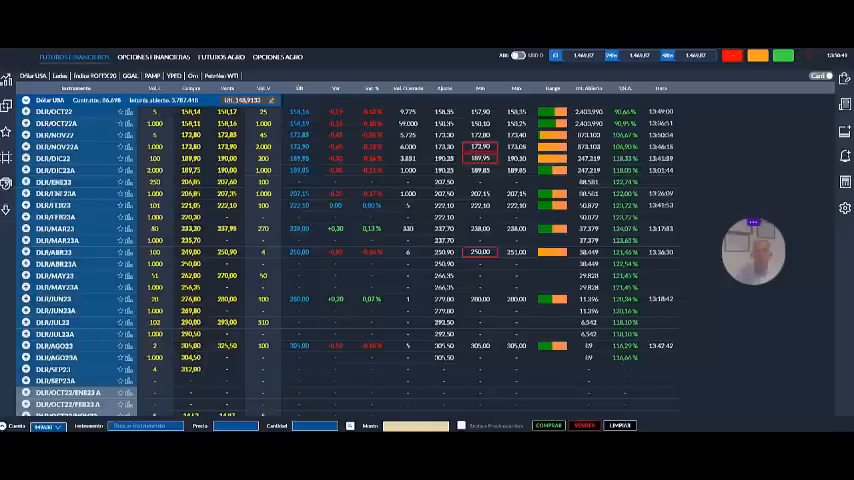
Select a DLR dollar futures contract from the board and start a buy order
{"action": "left_click", "coordinate": [60, 344]}
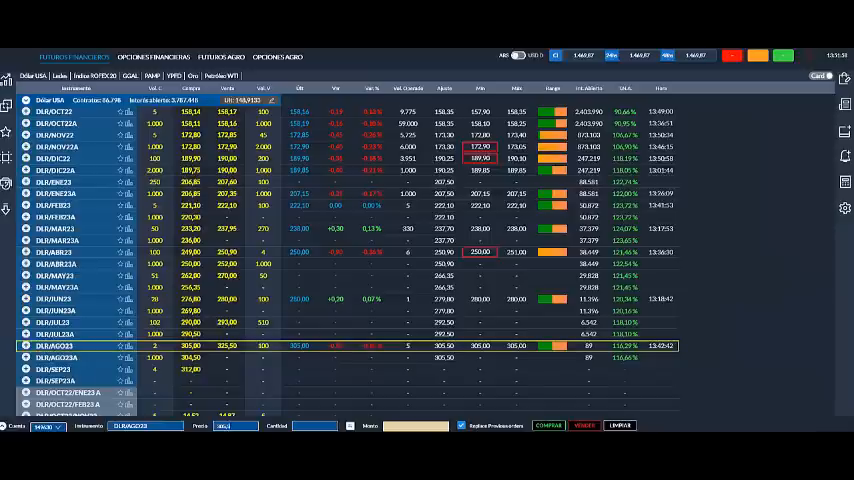
{"action": "left_click", "coordinate": [228, 124]}
{"action": "type", "text": "1"}
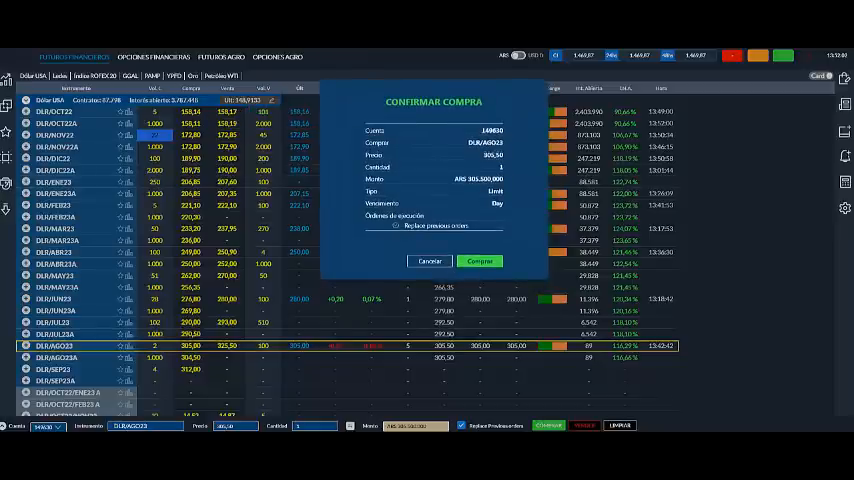
Show the Órdenes y operaciones panel while reviewing the Confirmar Compra dialog
{"action": "left_click", "coordinate": [480, 260]}
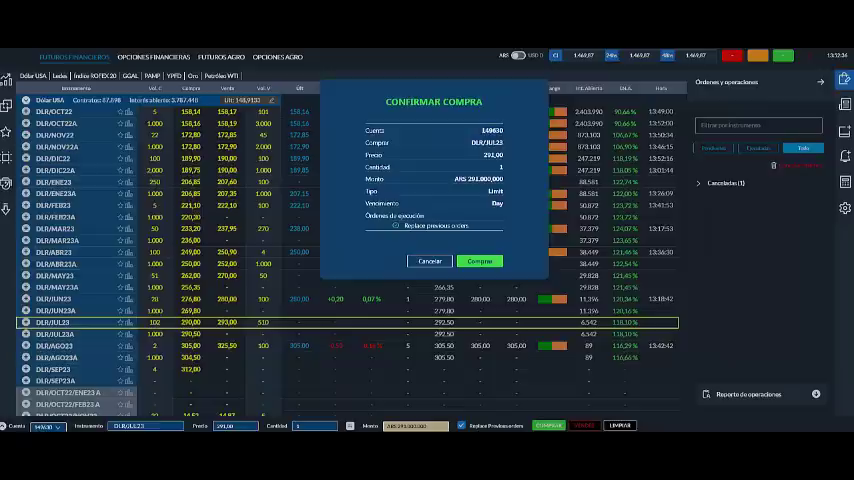
{"action": "left_click", "coordinate": [480, 260]}
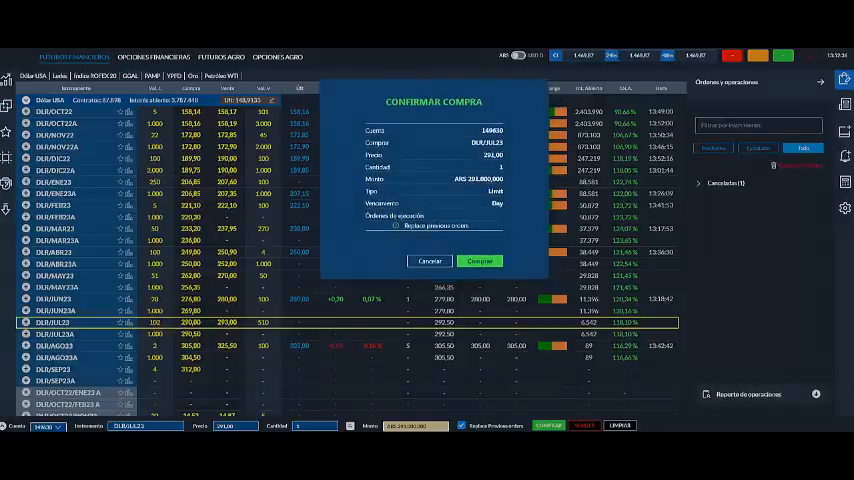
{"action": "left_click", "coordinate": [480, 260]}
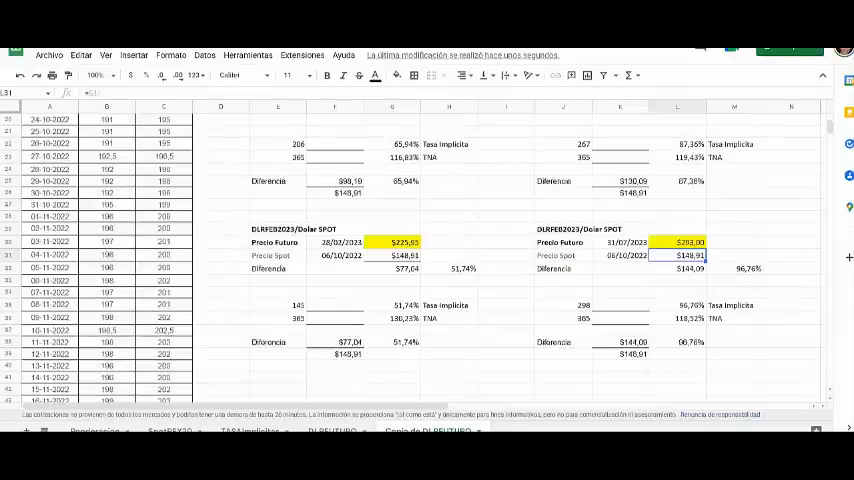
Scroll through the DLR future vs spot comparison blocks with differences and implied rates
{"action": "scroll", "scroll_direction": "up", "scroll_amount": 3}
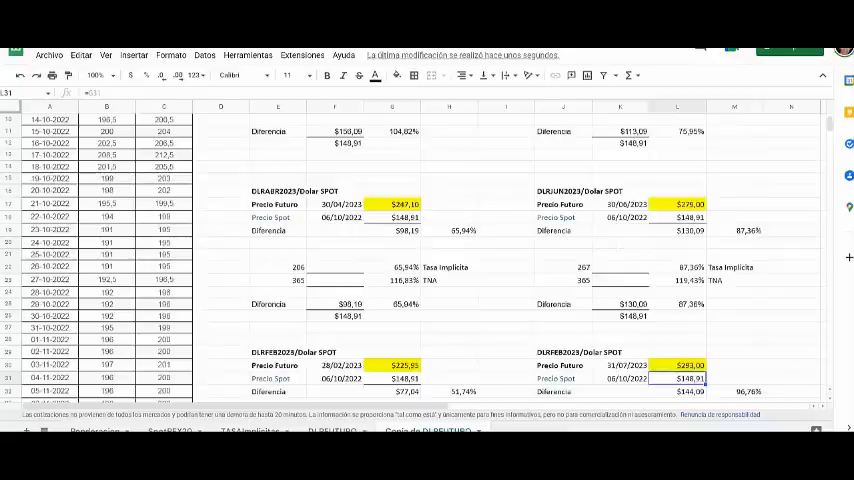
{"action": "scroll", "scroll_direction": "down", "scroll_amount": 3}
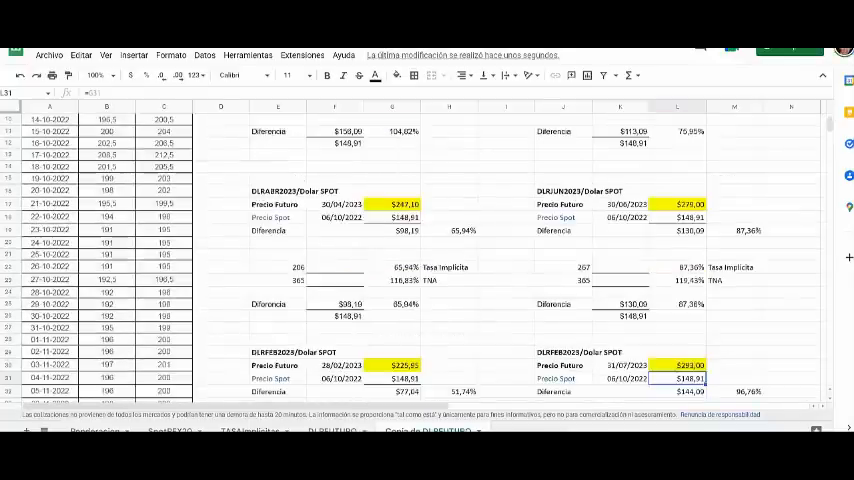
{"action": "scroll", "scroll_direction": "down", "scroll_amount": 3}
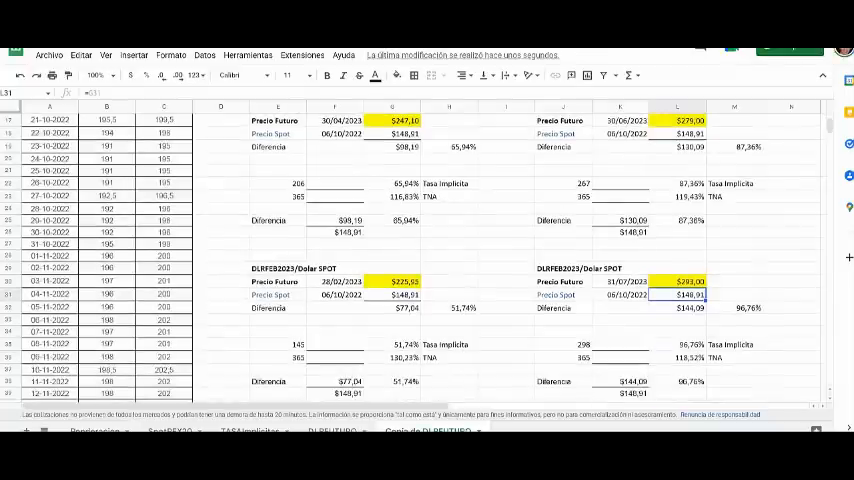
{"action": "scroll", "scroll_direction": "up", "scroll_amount": 3}
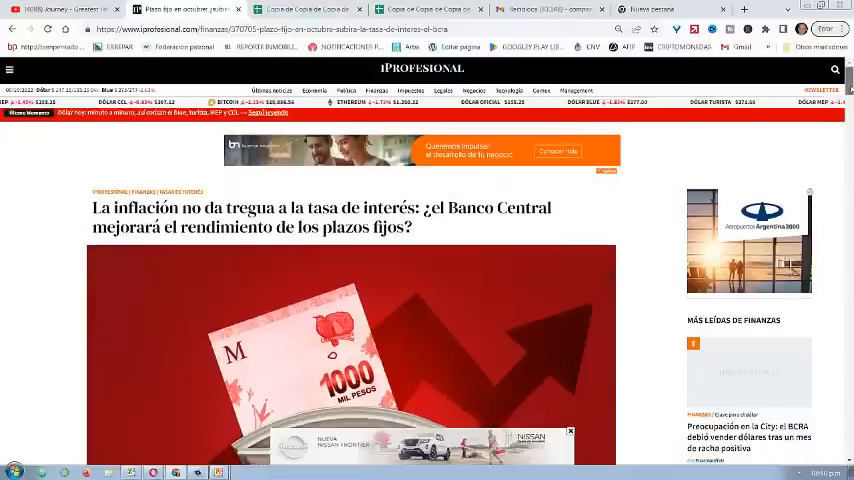
Scroll down the iProfesional article on inflation and fixed-term deposit rates
{"action": "scroll", "scroll_direction": "down", "scroll_amount": 3}
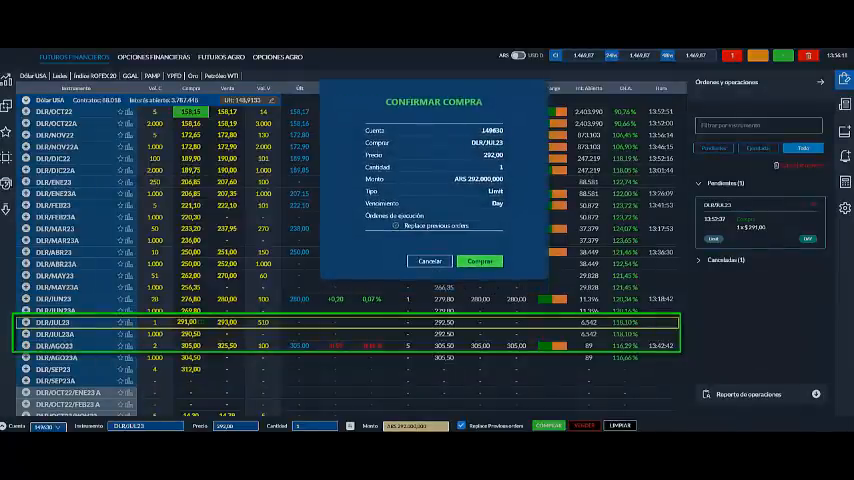
Confirm the DLR futures purchase and prepare the sell leg for confirmation
{"action": "left_click", "coordinate": [480, 260]}
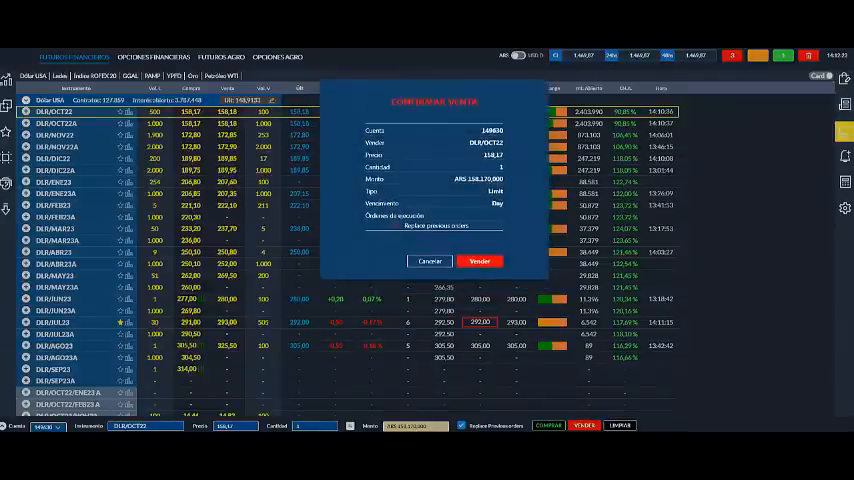
Confirm the DLR futures sale, completing both legs of the spread
{"action": "left_click", "coordinate": [478, 260]}
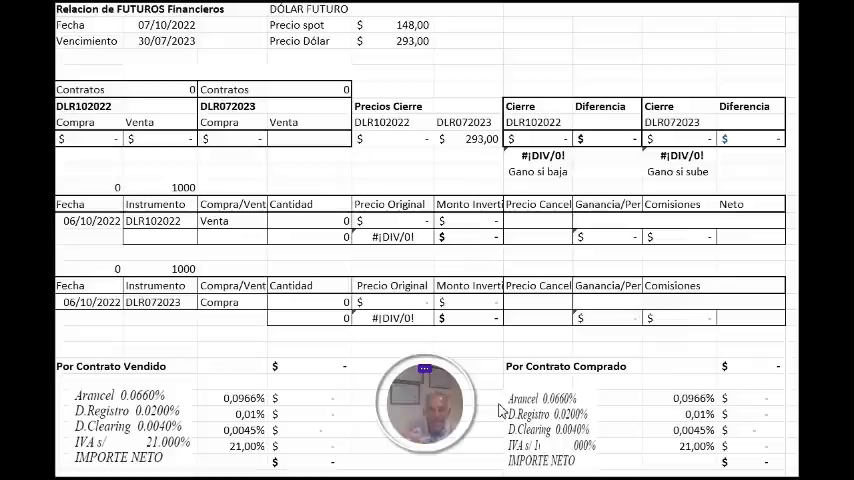
{"action": "mouse_move", "coordinate": [304, 324]}
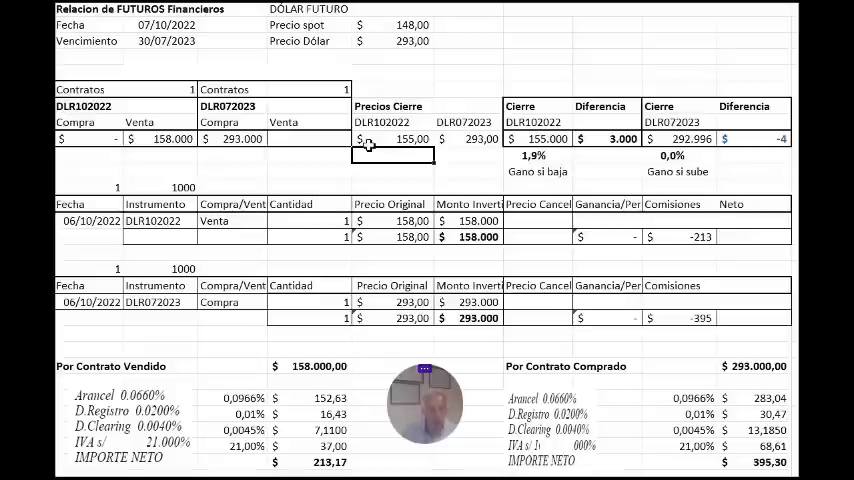
Set spot price to 200, taking DLR072023 to 395,94, and check the 102.940 gain
{"action": "left_click", "coordinate": [390, 24]}
{"action": "type", "text": "200"}
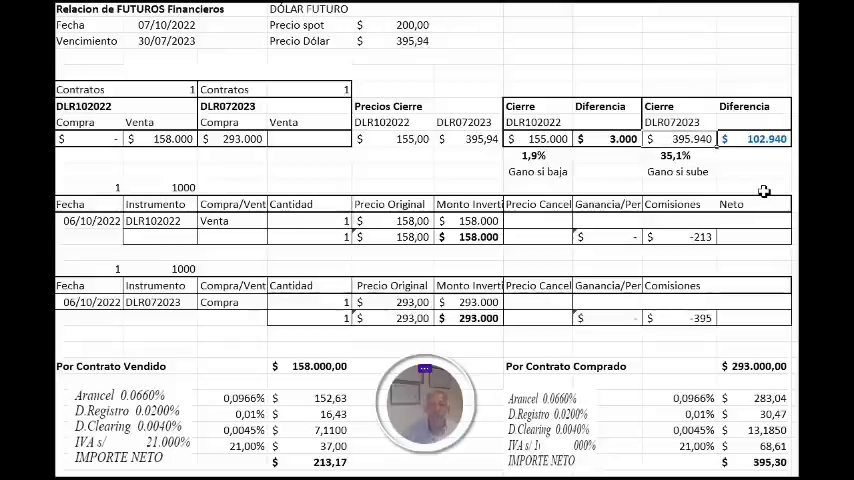
{"action": "mouse_move", "coordinate": [638, 148]}
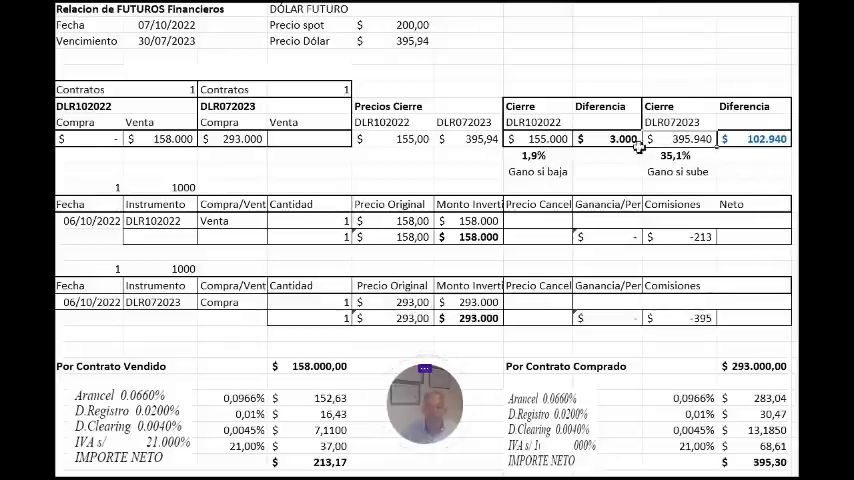
{"action": "left_click", "coordinate": [240, 138]}
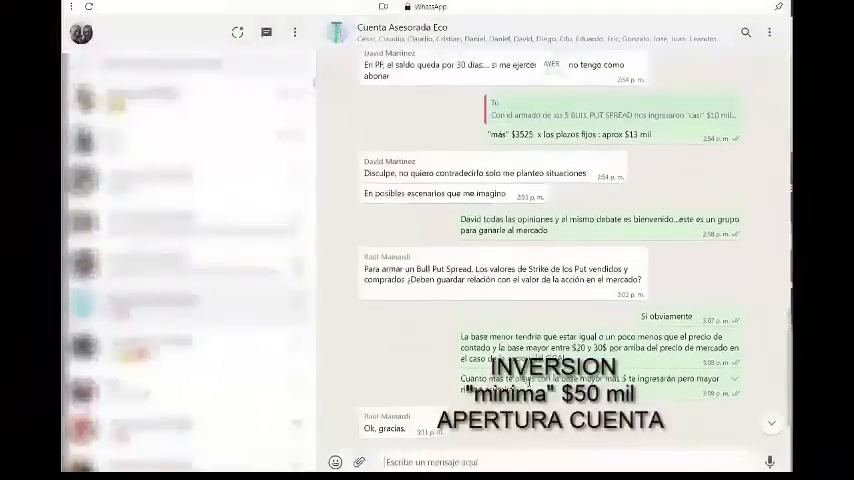
Scroll up through the Eco advised-account group chat's earlier messages
{"action": "scroll", "scroll_direction": "up", "scroll_amount": 3}
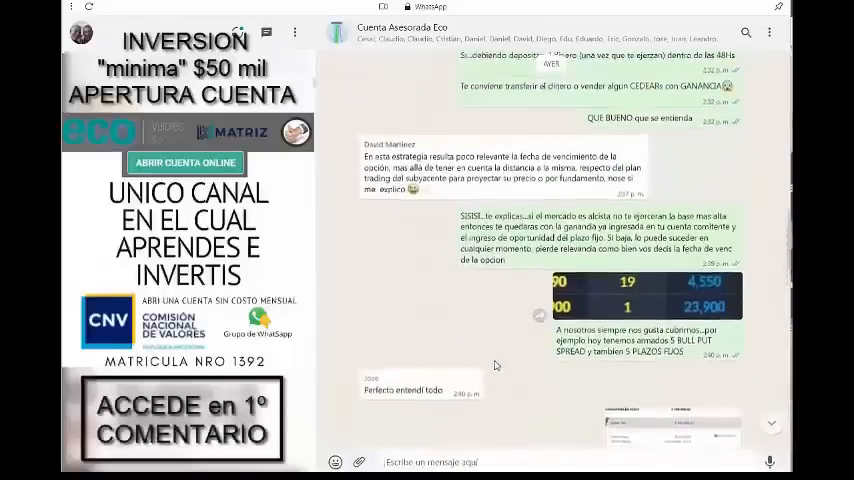
{"action": "scroll", "scroll_direction": "up", "scroll_amount": 3}
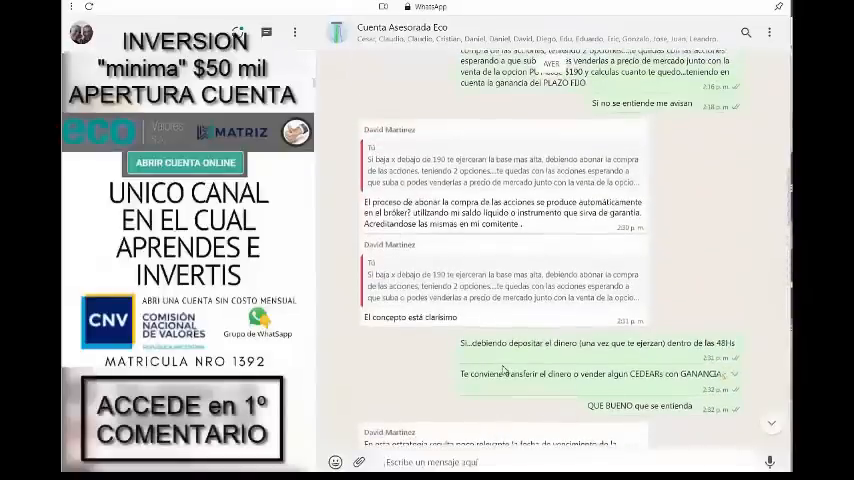